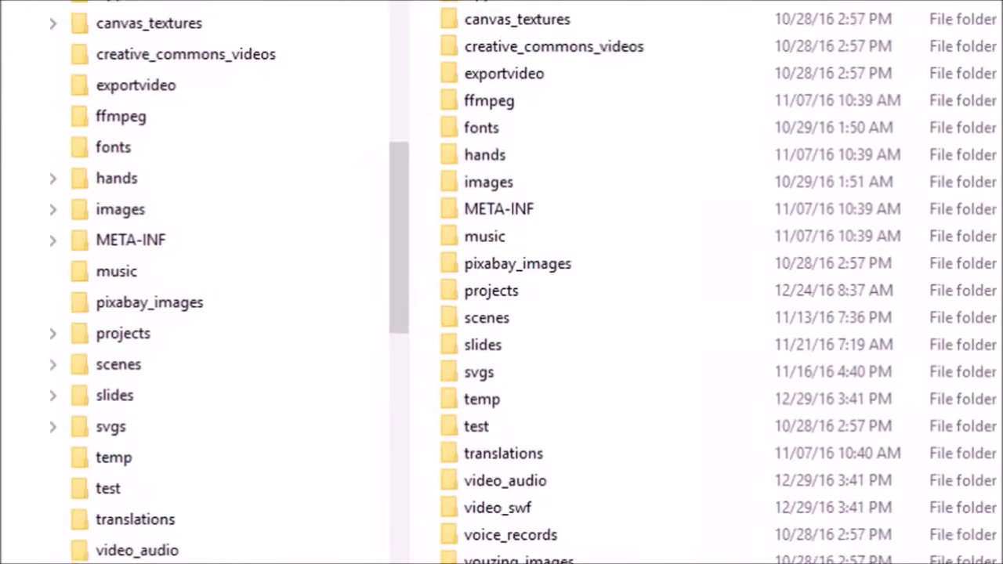
Expand the scenes folder in the tree to reveal Endslide, General and Quotes.
{"action": "left_click", "coordinate": [119, 365]}
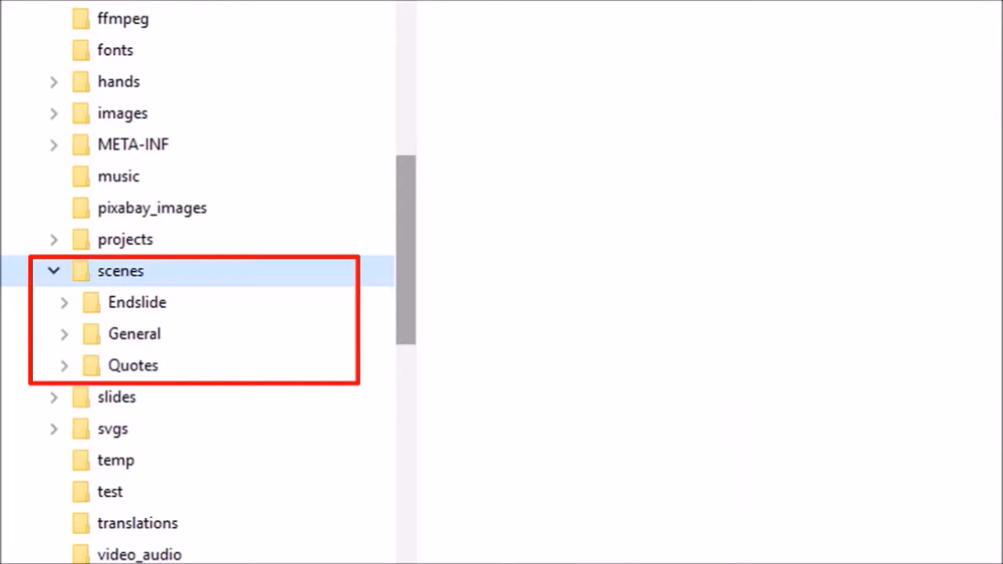
View the Endslide folder's contents, then list the General folder's five .scene files and Assets folders.
{"action": "left_click", "coordinate": [138, 303]}
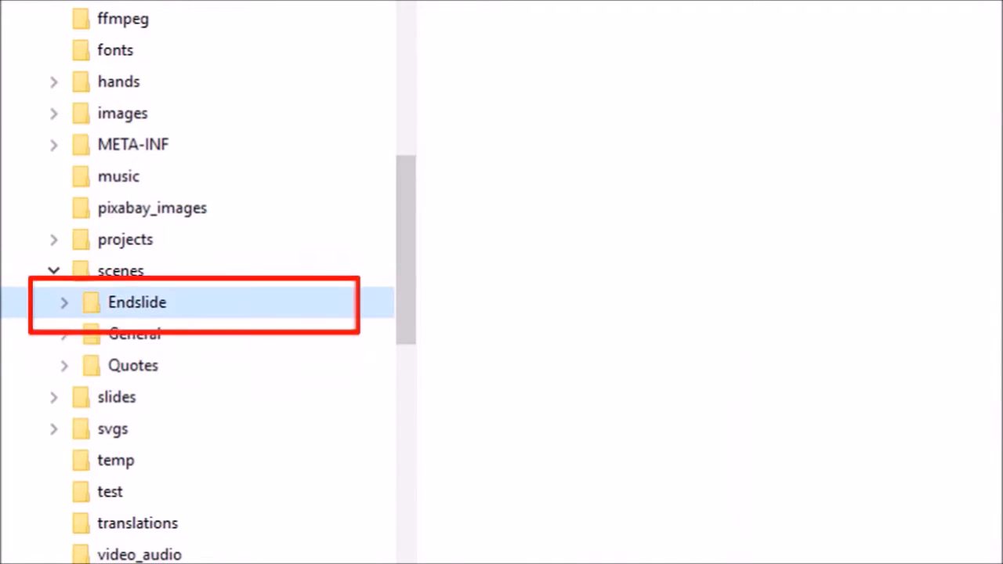
{"action": "left_click", "coordinate": [138, 303]}
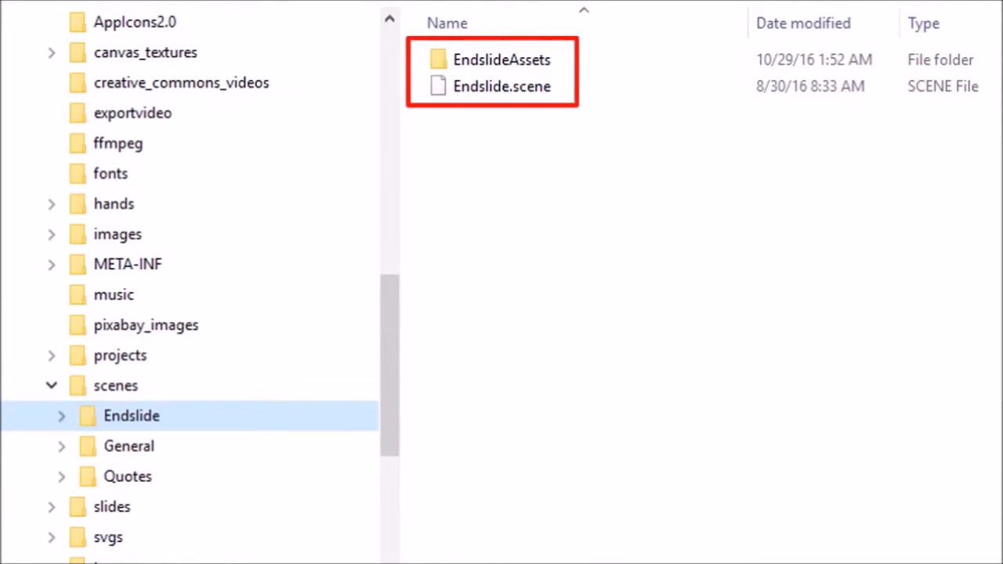
{"action": "left_click", "coordinate": [129, 445]}
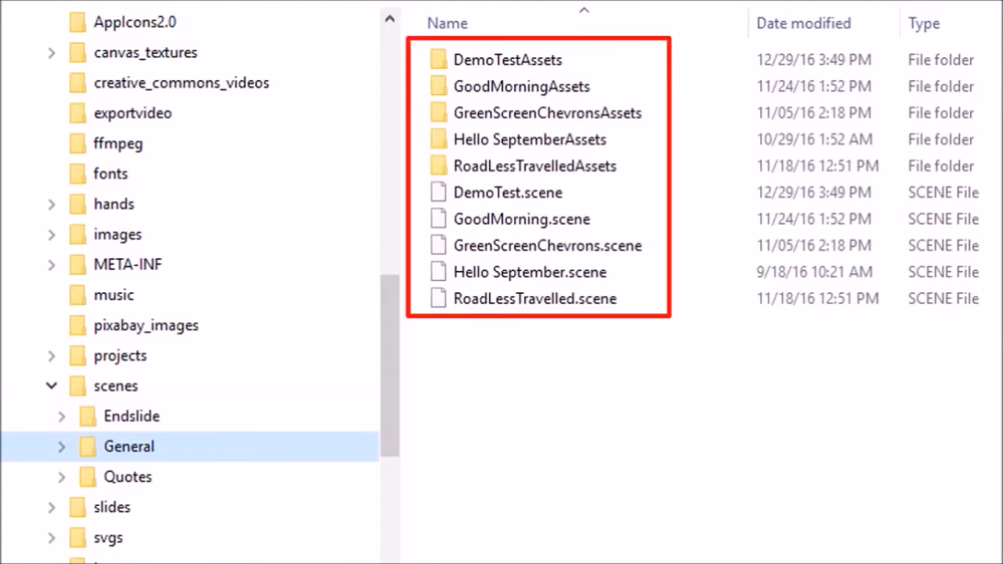